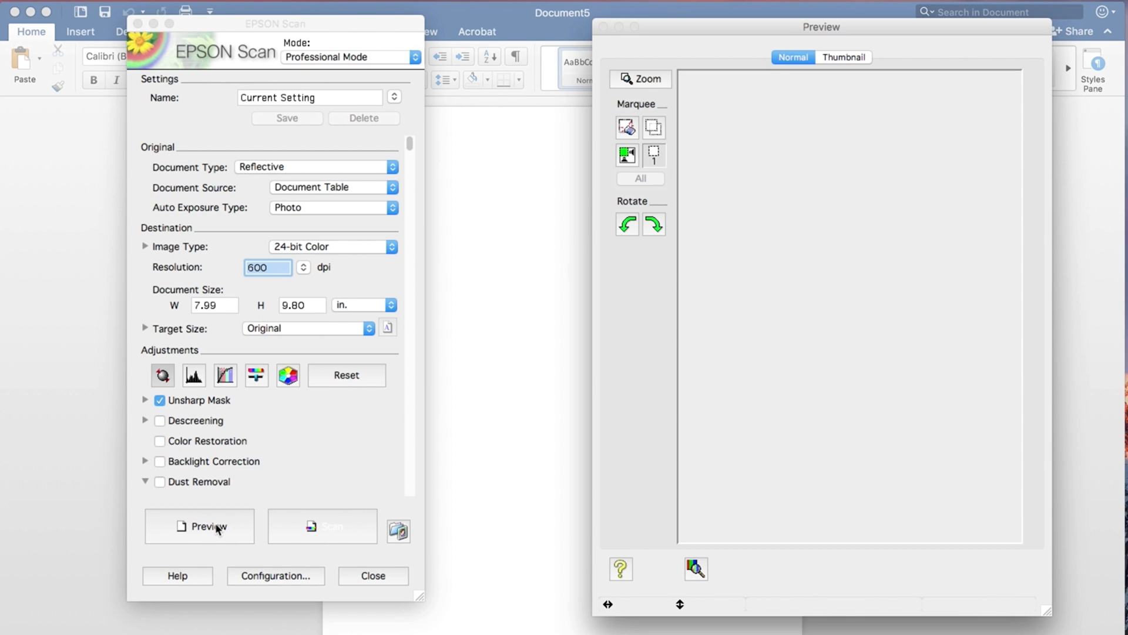
Run a preview scan of the hand-drawn PP logo
{"action": "left_click", "coordinate": [208, 526]}
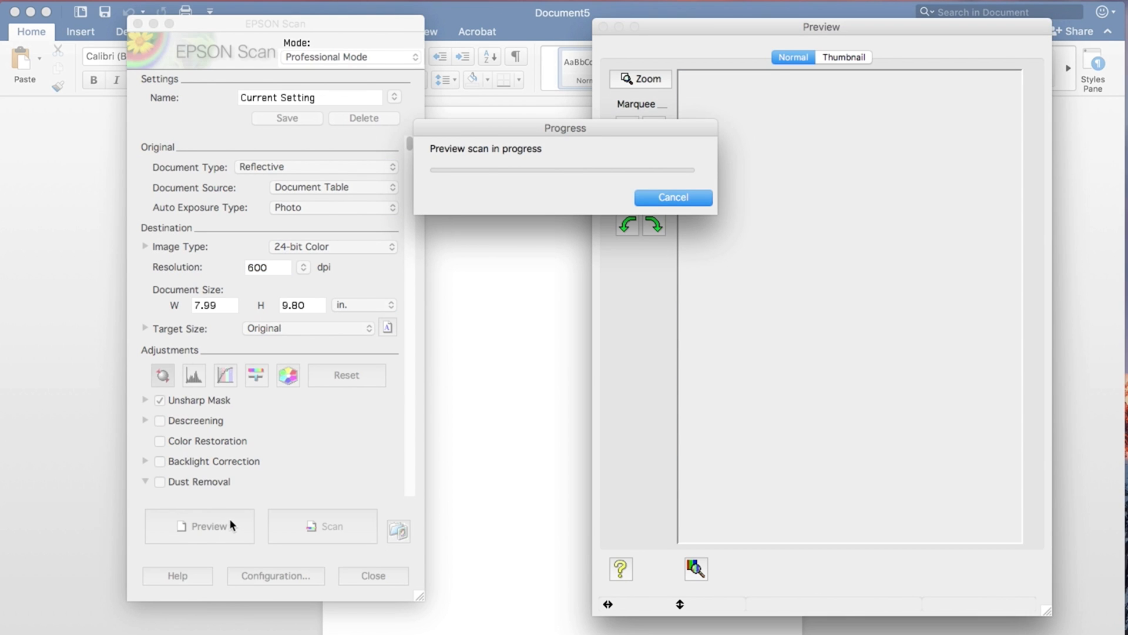
{"action": "mouse_move", "coordinate": [238, 520]}
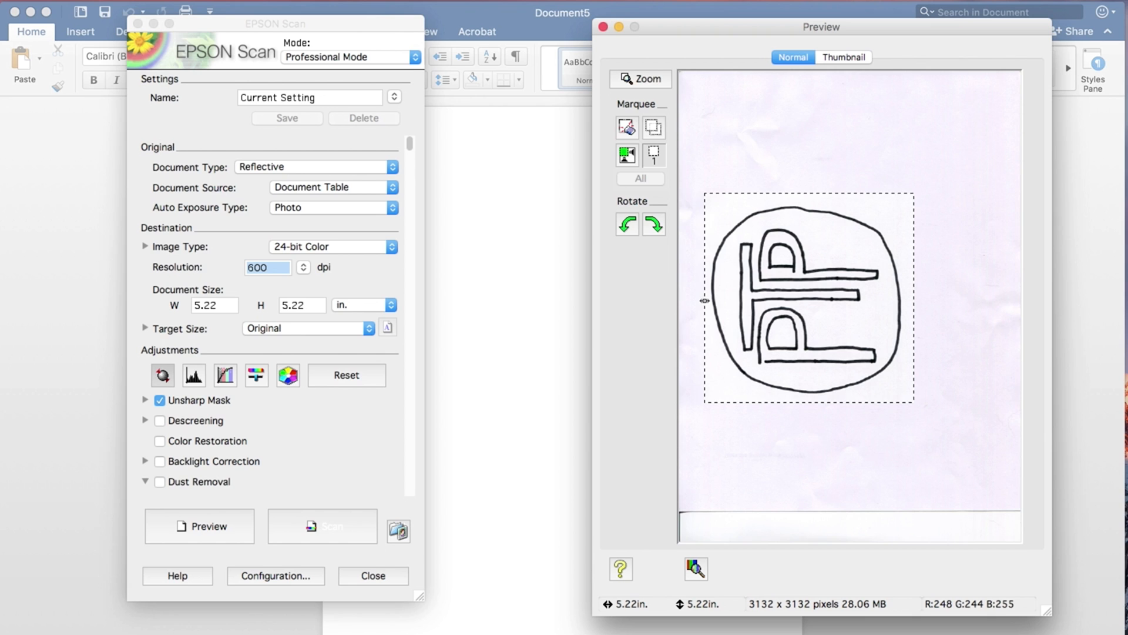
{"action": "mouse_move", "coordinate": [598, 223]}
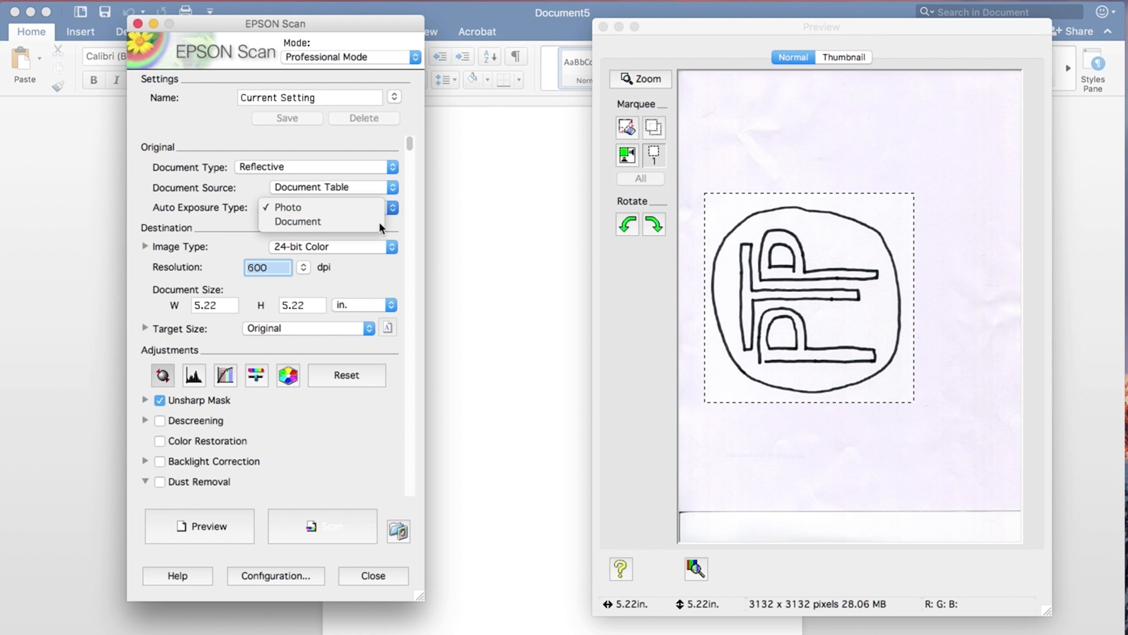
Set exposure type to Document and image type to Black & White
{"action": "left_click", "coordinate": [298, 221]}
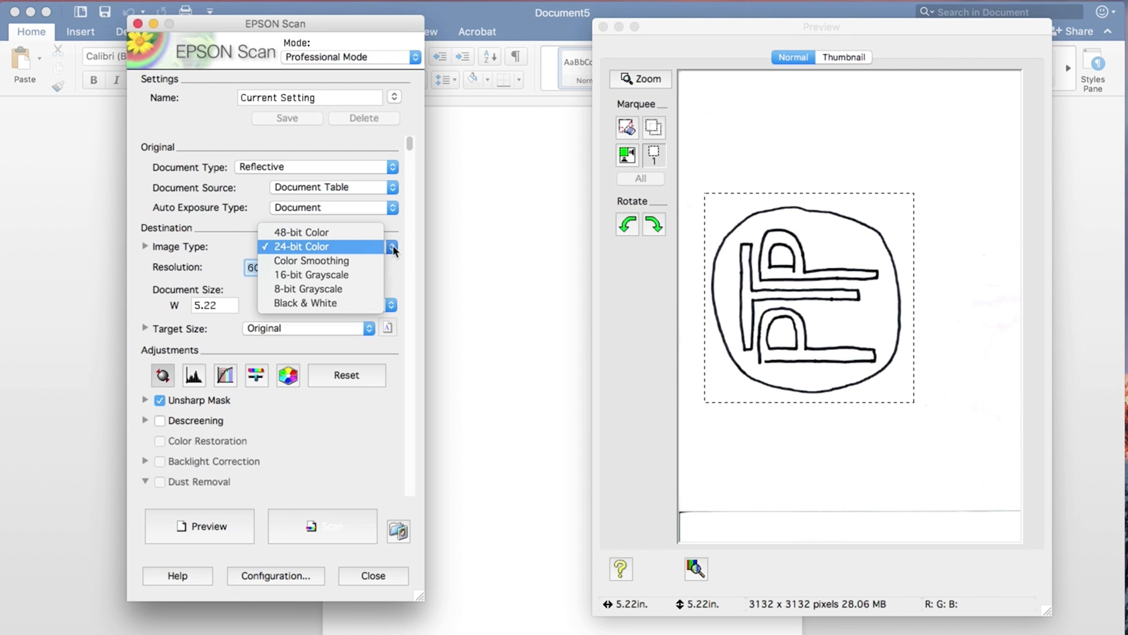
{"action": "mouse_move", "coordinate": [319, 289]}
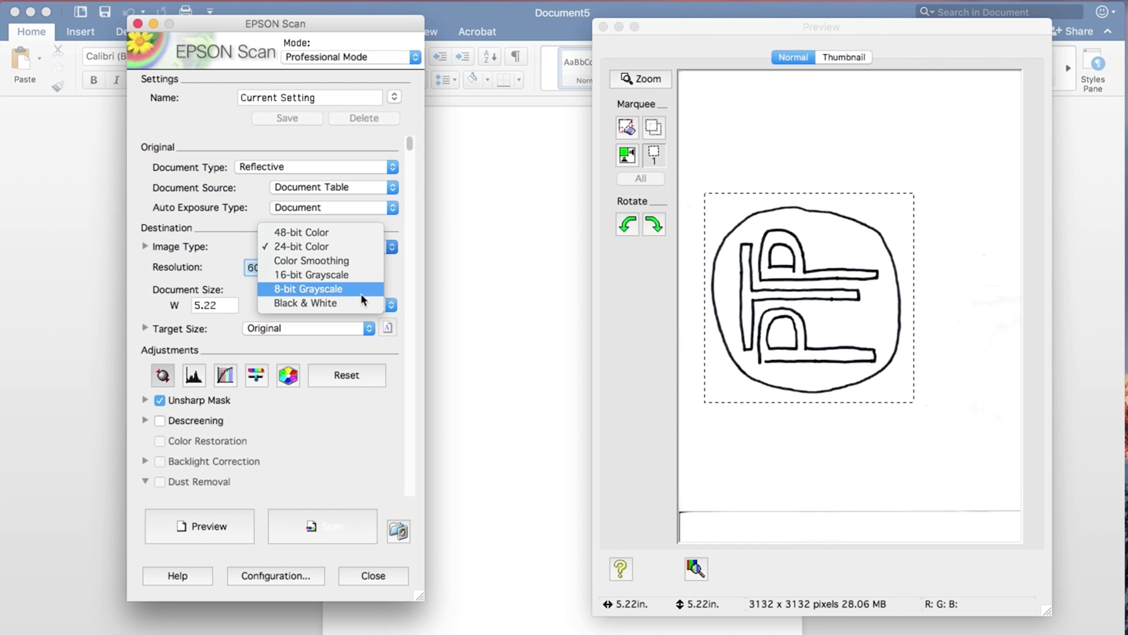
{"action": "left_click", "coordinate": [305, 303]}
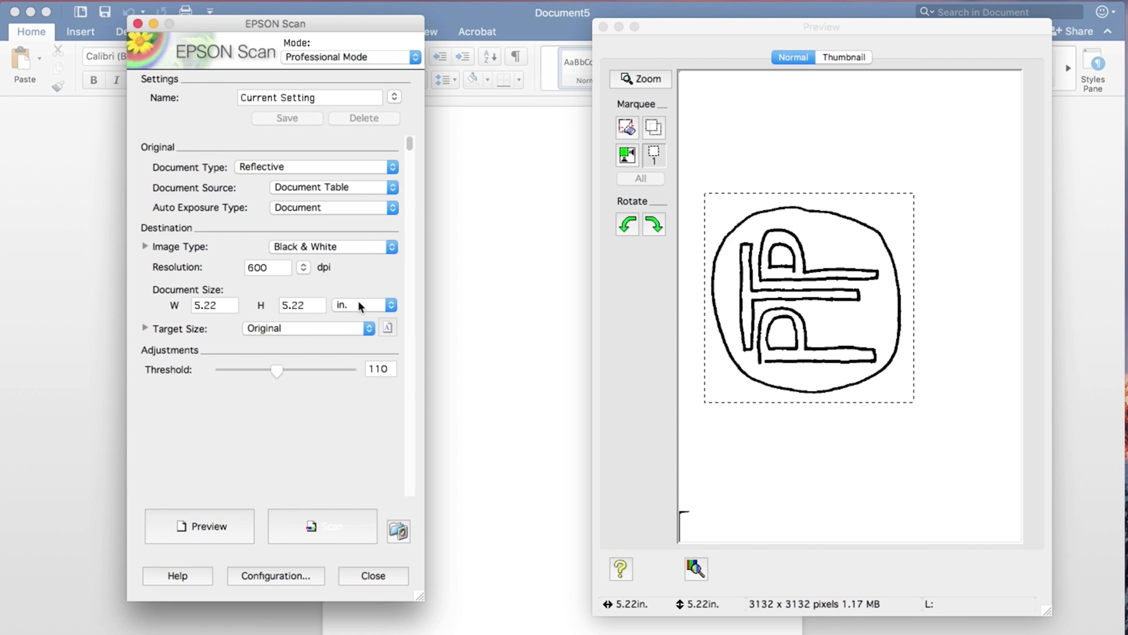
{"action": "mouse_move", "coordinate": [392, 273]}
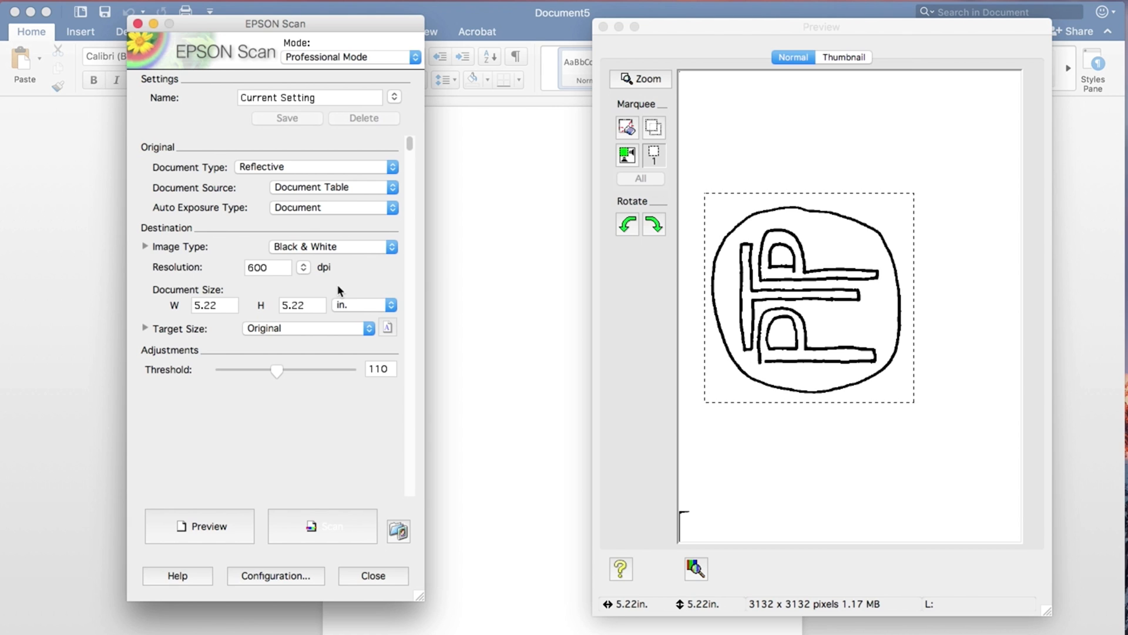
{"action": "mouse_move", "coordinate": [320, 337]}
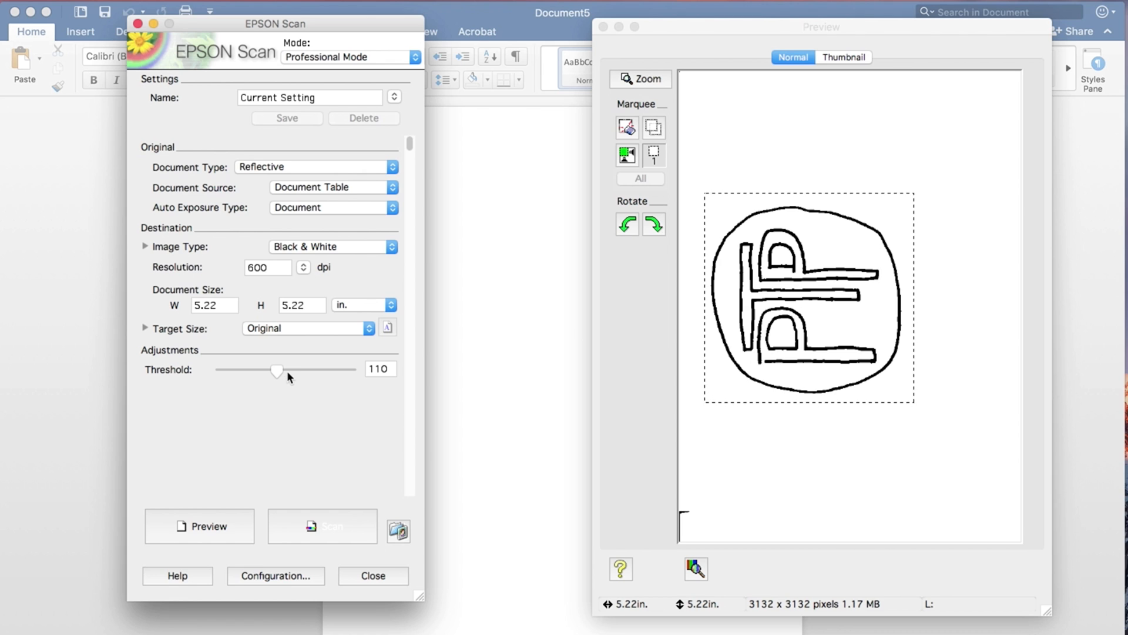
{"action": "mouse_move", "coordinate": [381, 360]}
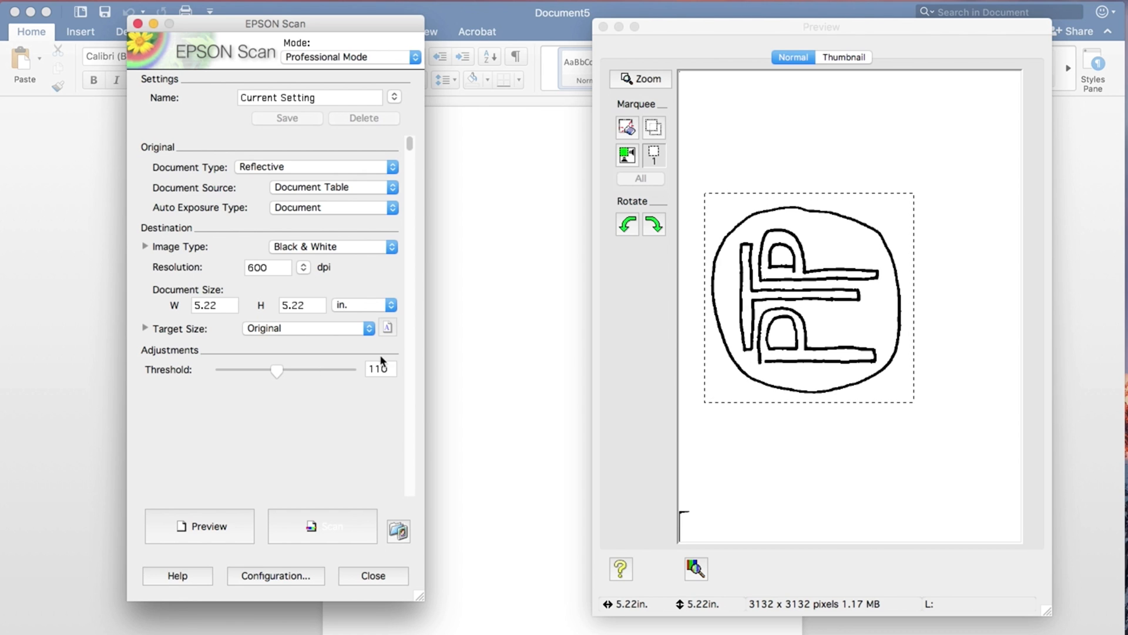
{"action": "mouse_move", "coordinate": [787, 215]}
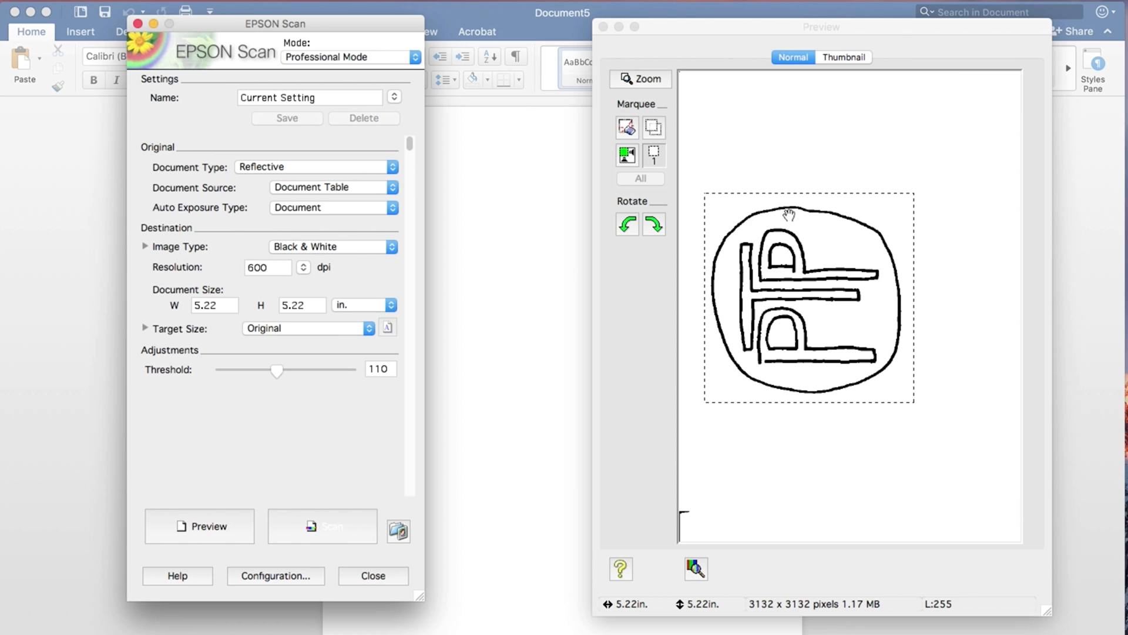
{"action": "mouse_move", "coordinate": [848, 248]}
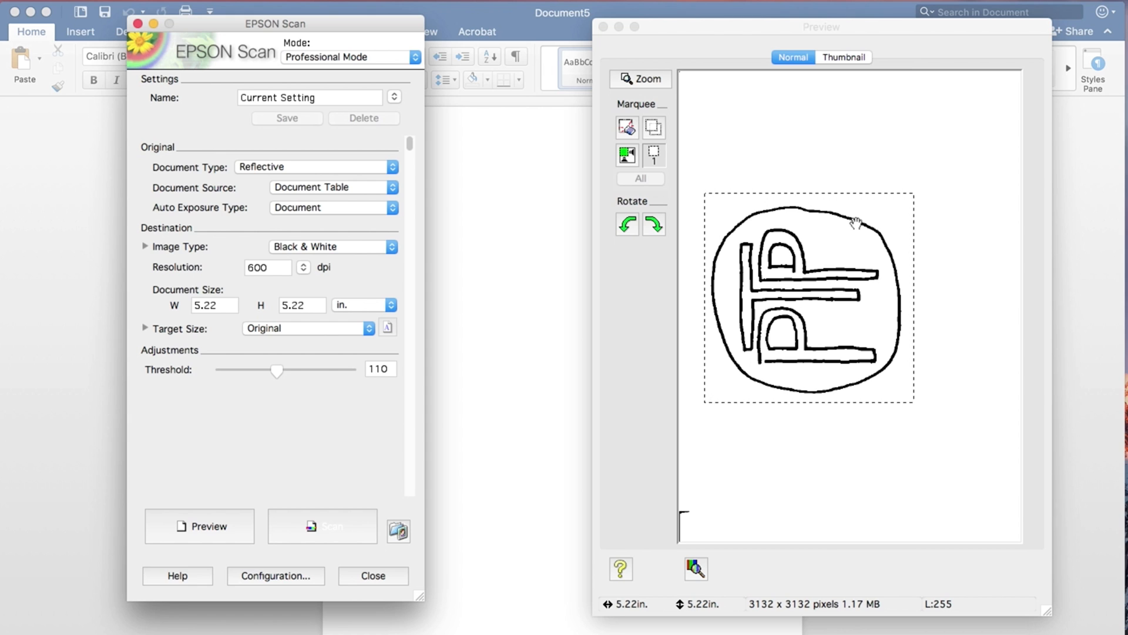
{"action": "mouse_move", "coordinate": [826, 256]}
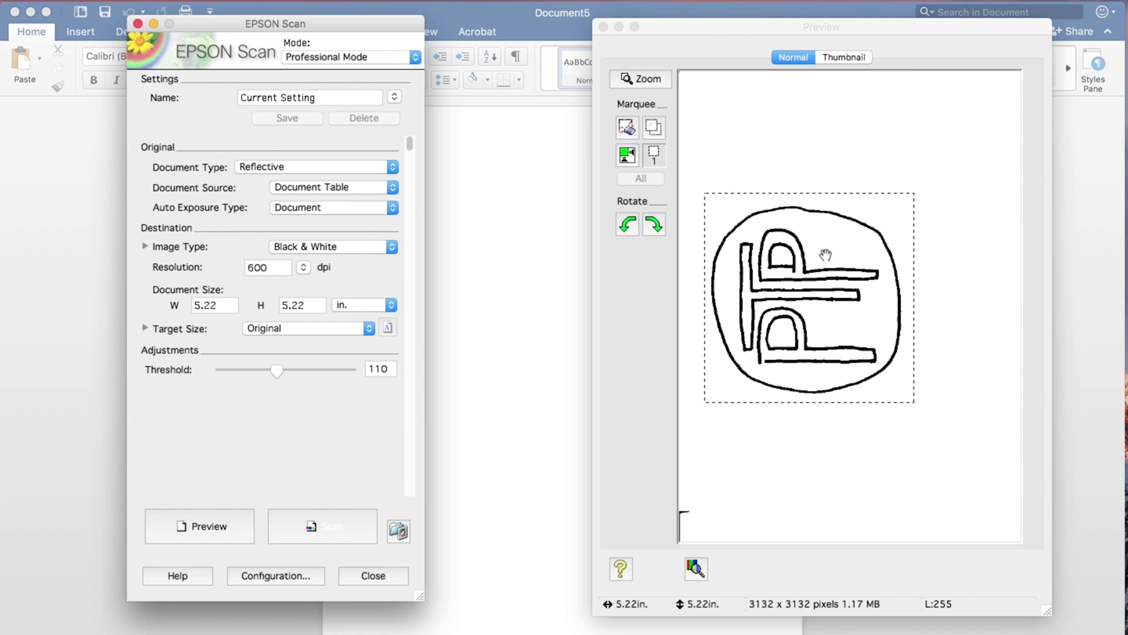
{"action": "mouse_move", "coordinate": [533, 332]}
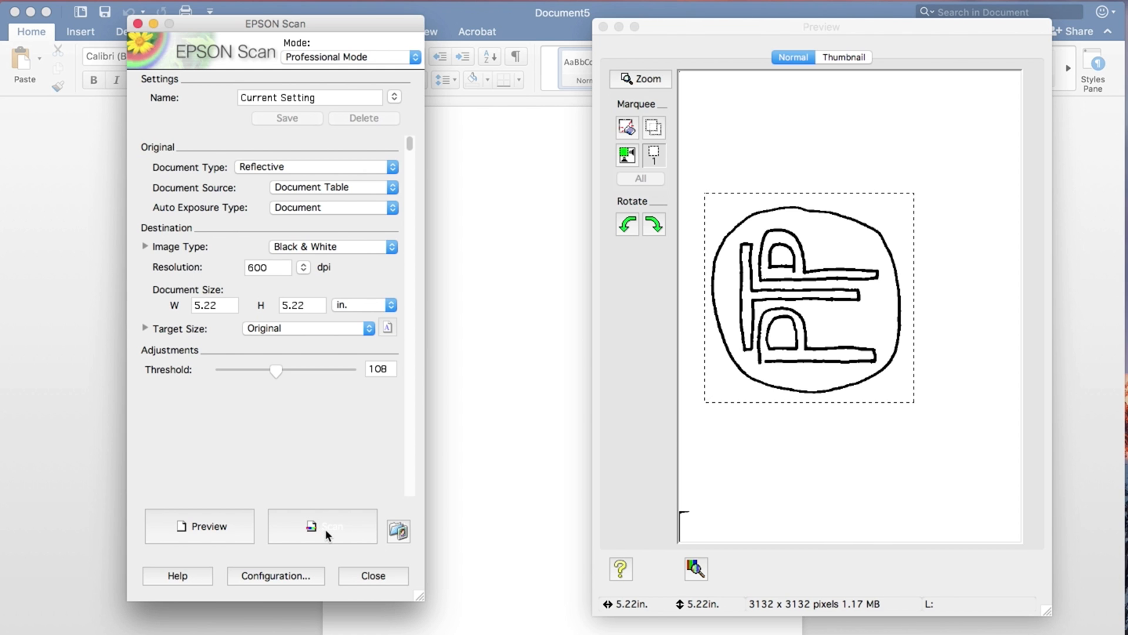
Start the final scan and choose TIFF (*.tif) as the save format
{"action": "left_click", "coordinate": [321, 526]}
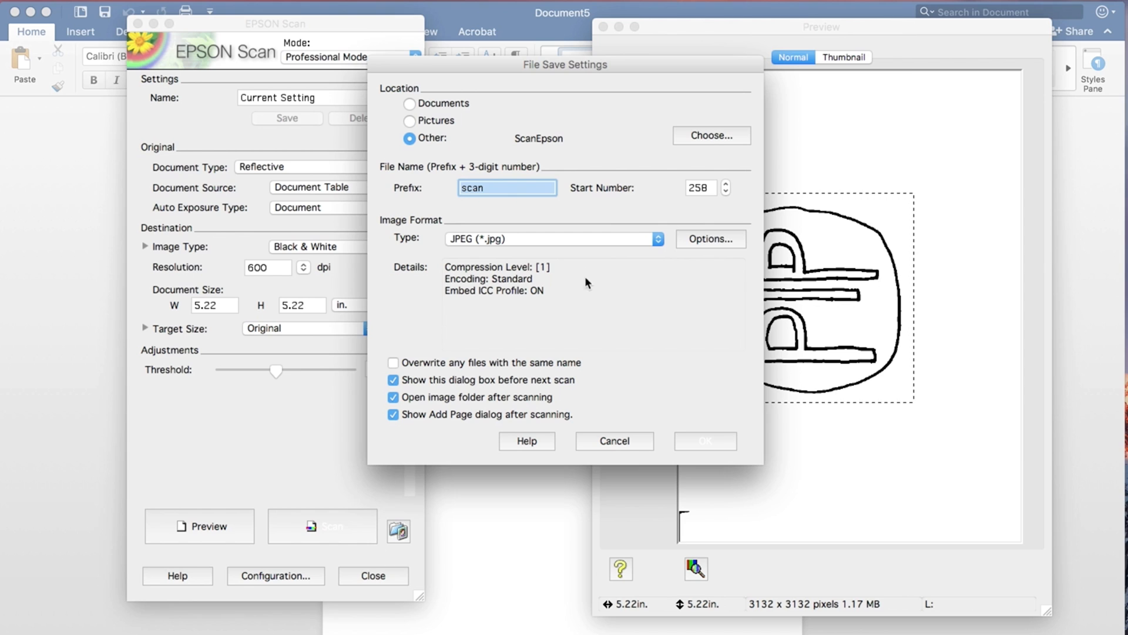
{"action": "mouse_move", "coordinate": [594, 310]}
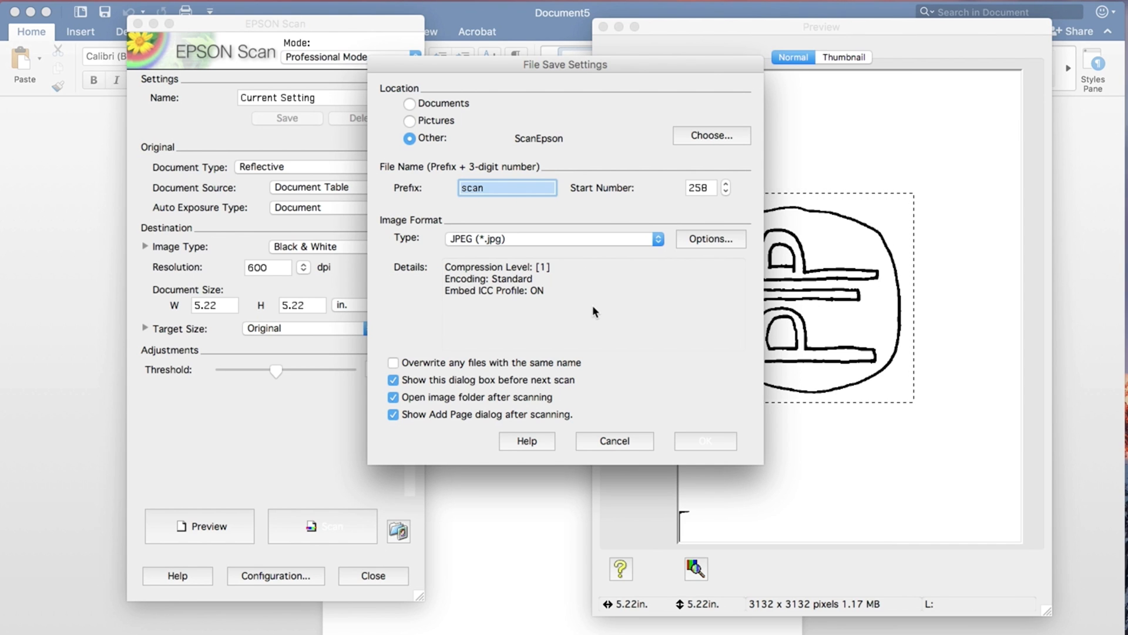
{"action": "mouse_move", "coordinate": [647, 245]}
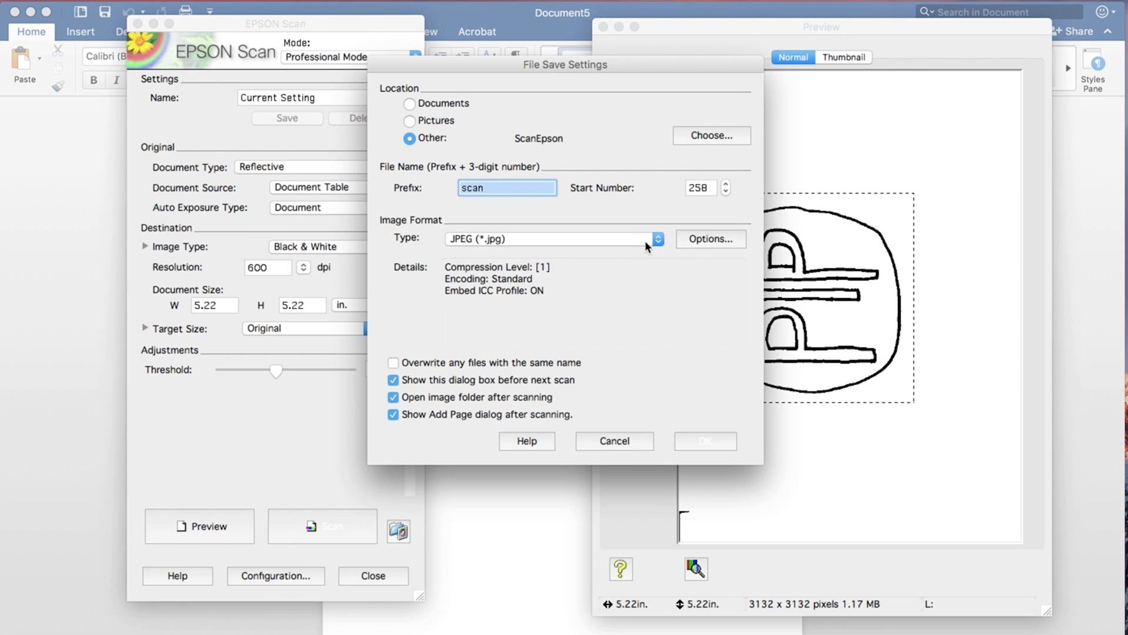
{"action": "mouse_move", "coordinate": [659, 246]}
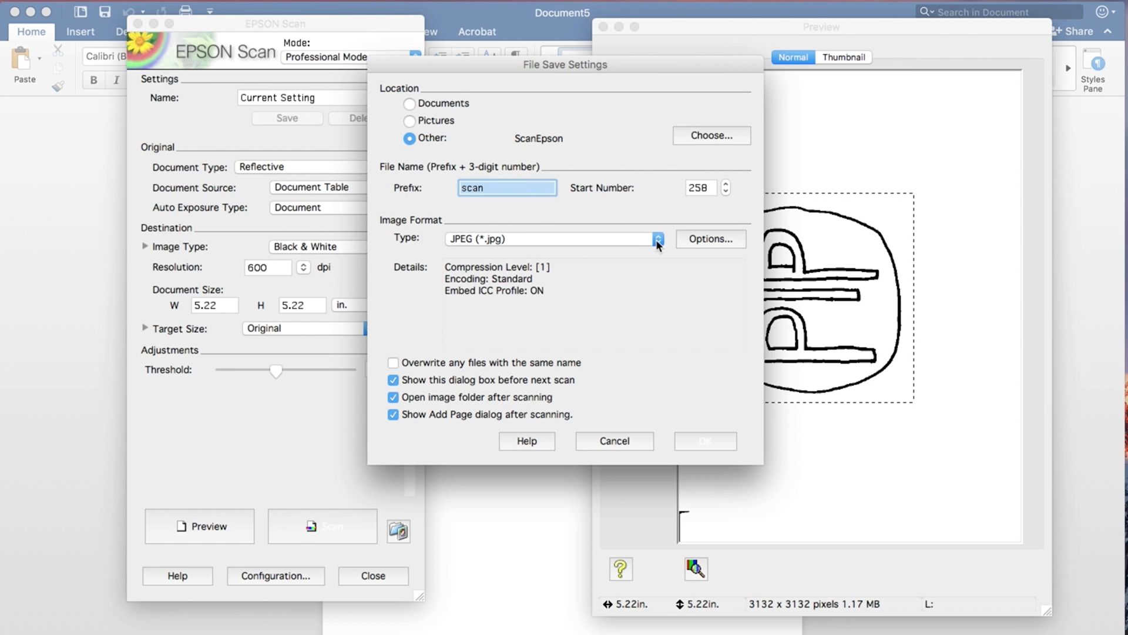
{"action": "left_click", "coordinate": [657, 239]}
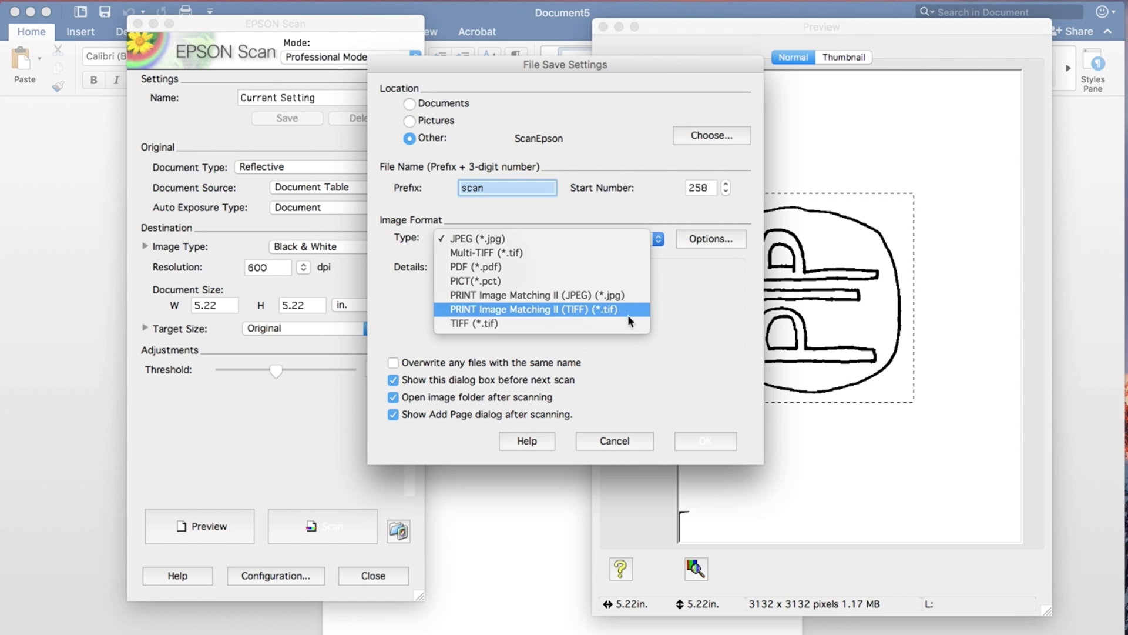
{"action": "left_click", "coordinate": [472, 324]}
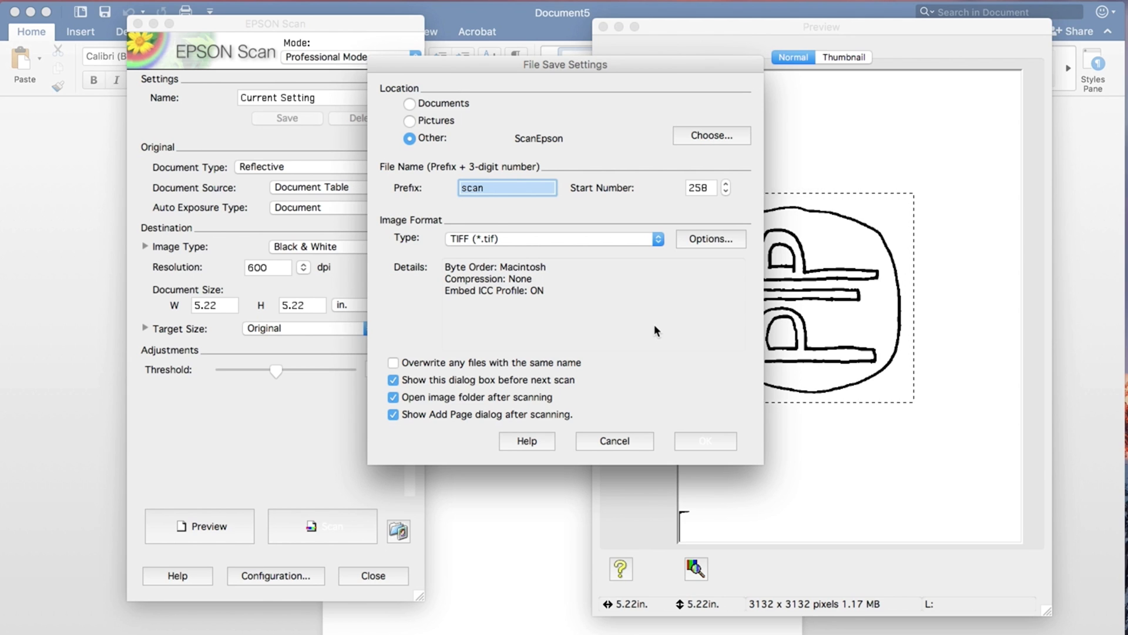
{"action": "mouse_move", "coordinate": [581, 366]}
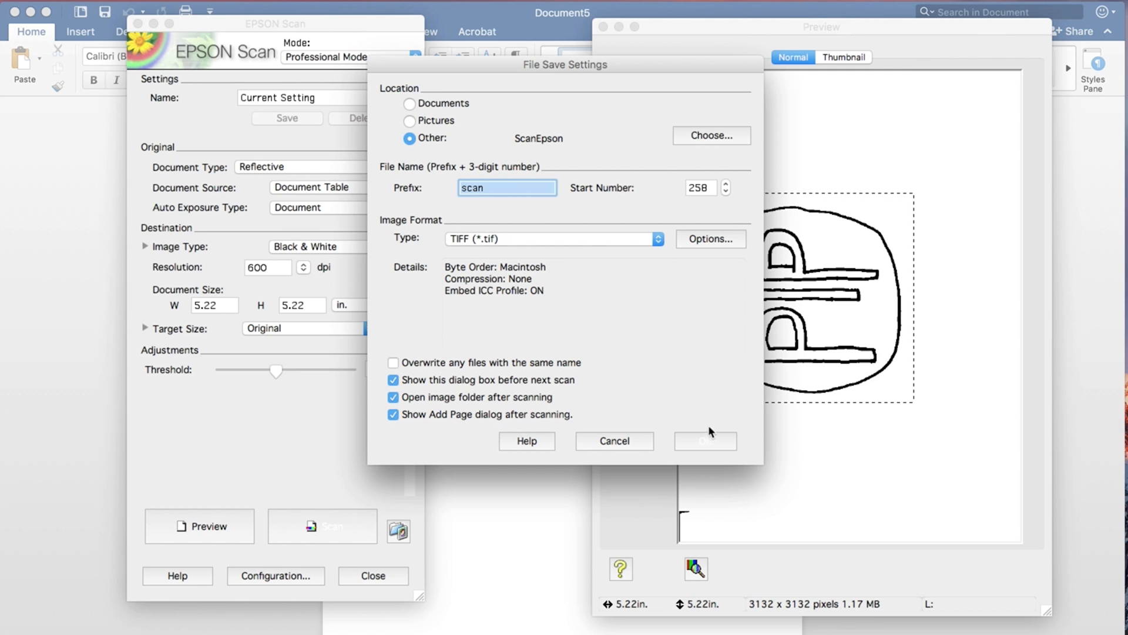
Confirm save settings to scan into ScanEpson and view scan258.tif in Finder
{"action": "left_click", "coordinate": [705, 440]}
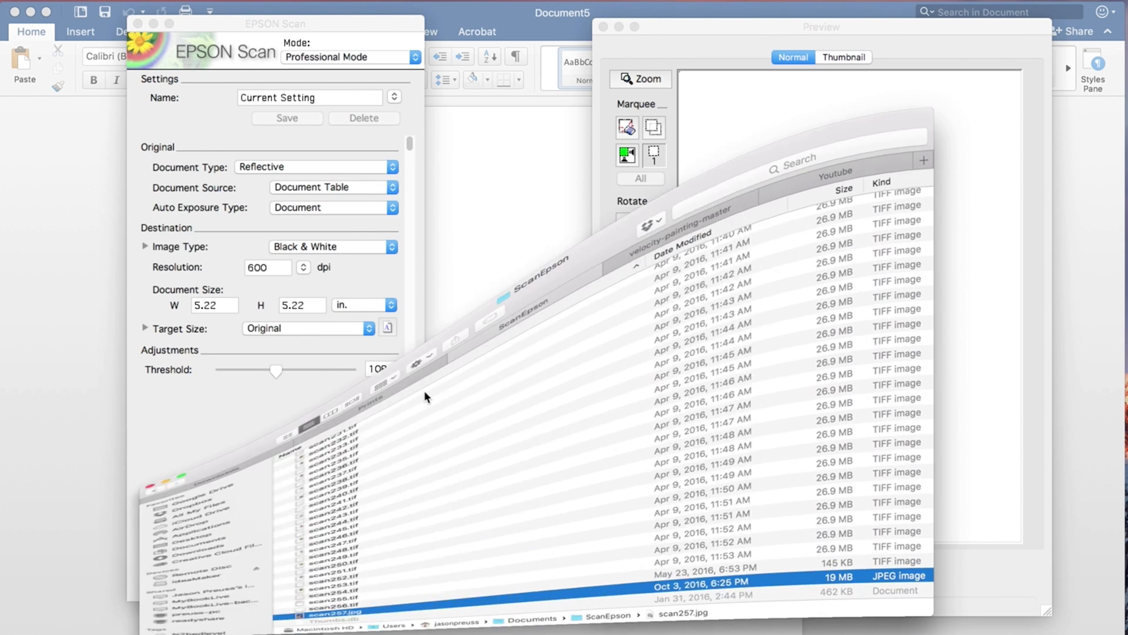
{"action": "left_click", "coordinate": [427, 396]}
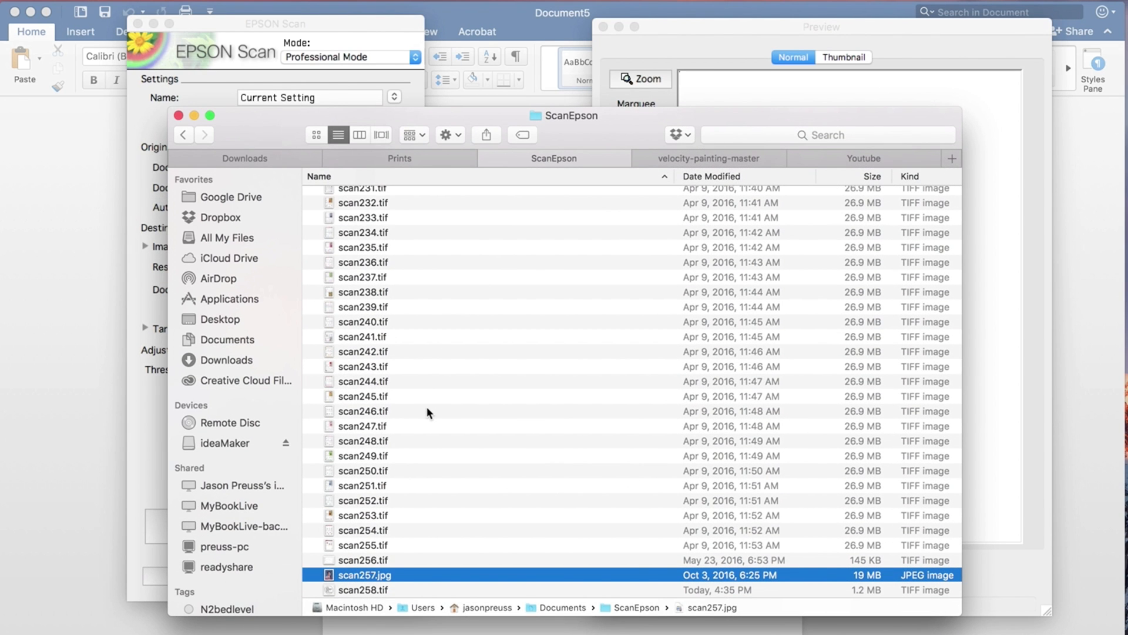
{"action": "mouse_move", "coordinate": [386, 469]}
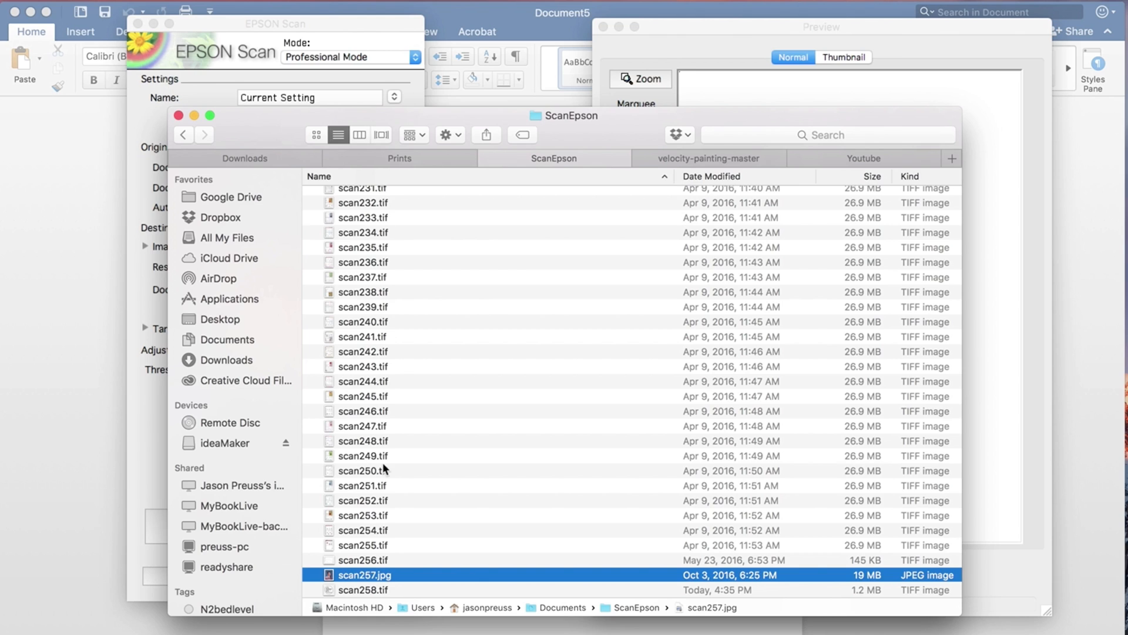
{"action": "mouse_move", "coordinate": [352, 505]}
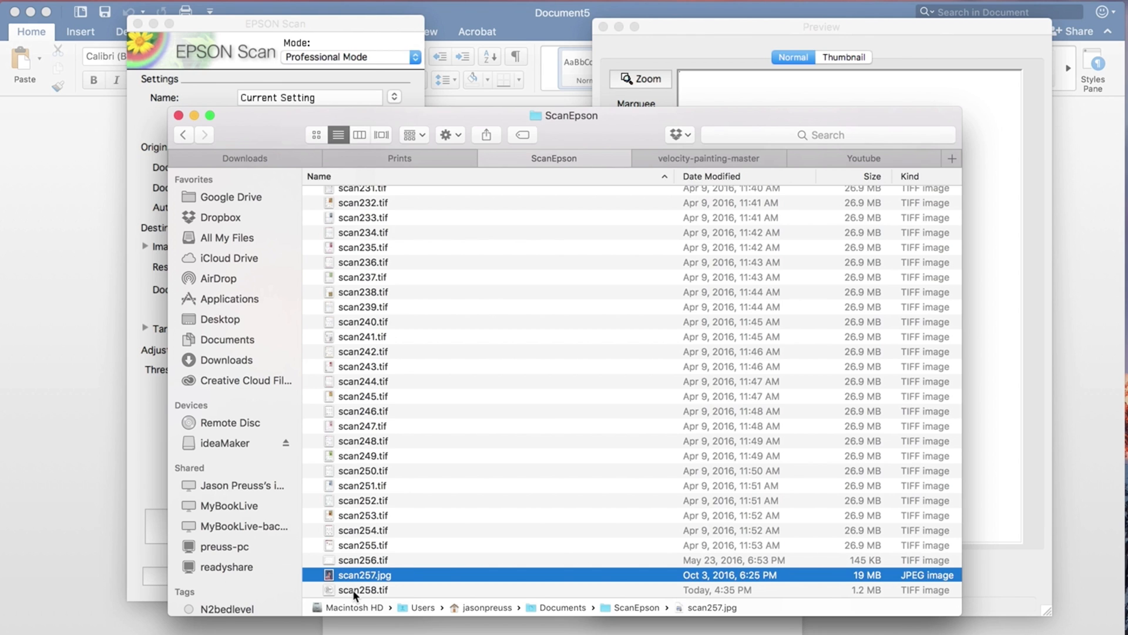
Open scan258.tif in Preview to inspect the black-and-white PP logo
{"action": "double_click", "coordinate": [363, 589]}
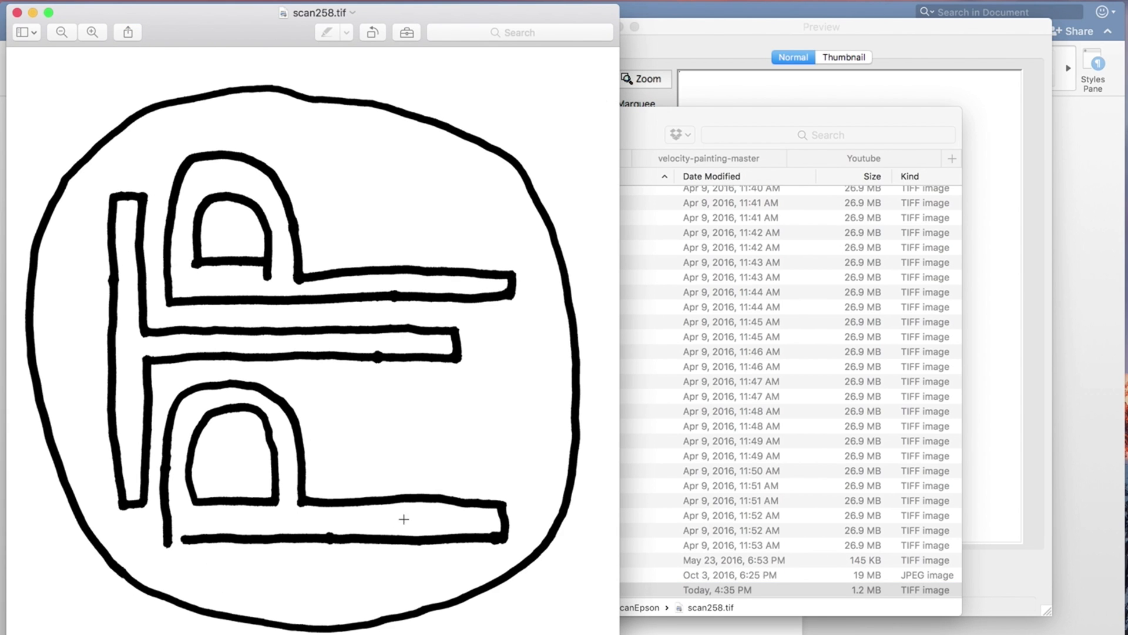
{"action": "mouse_move", "coordinate": [332, 179]}
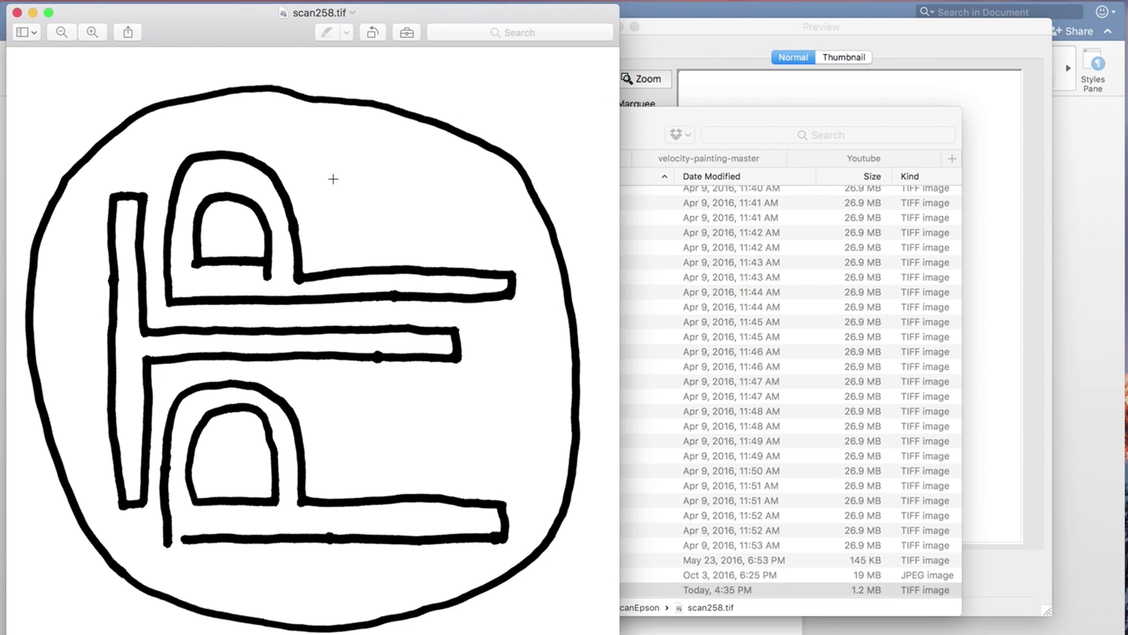
{"action": "mouse_move", "coordinate": [358, 134]}
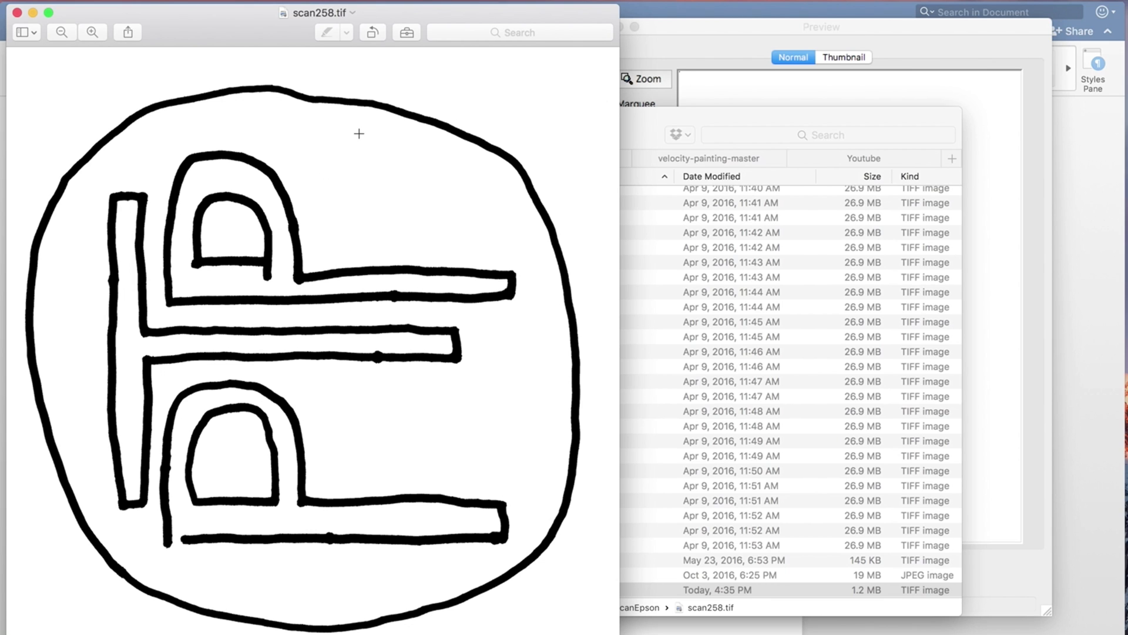
{"action": "mouse_move", "coordinate": [354, 106]}
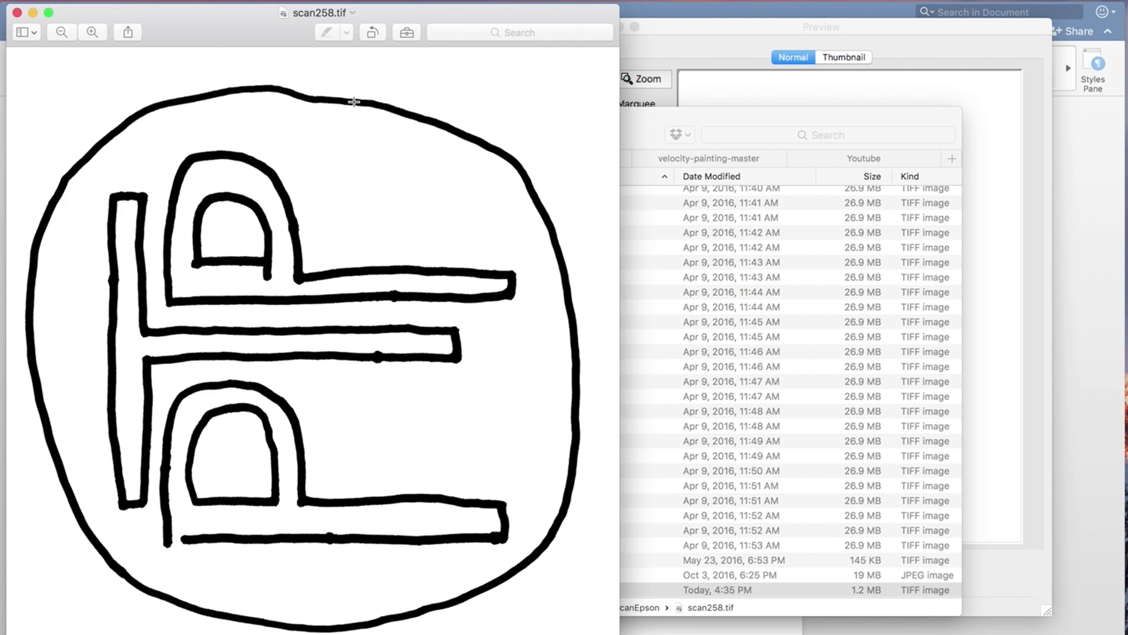
{"action": "mouse_move", "coordinate": [371, 112]}
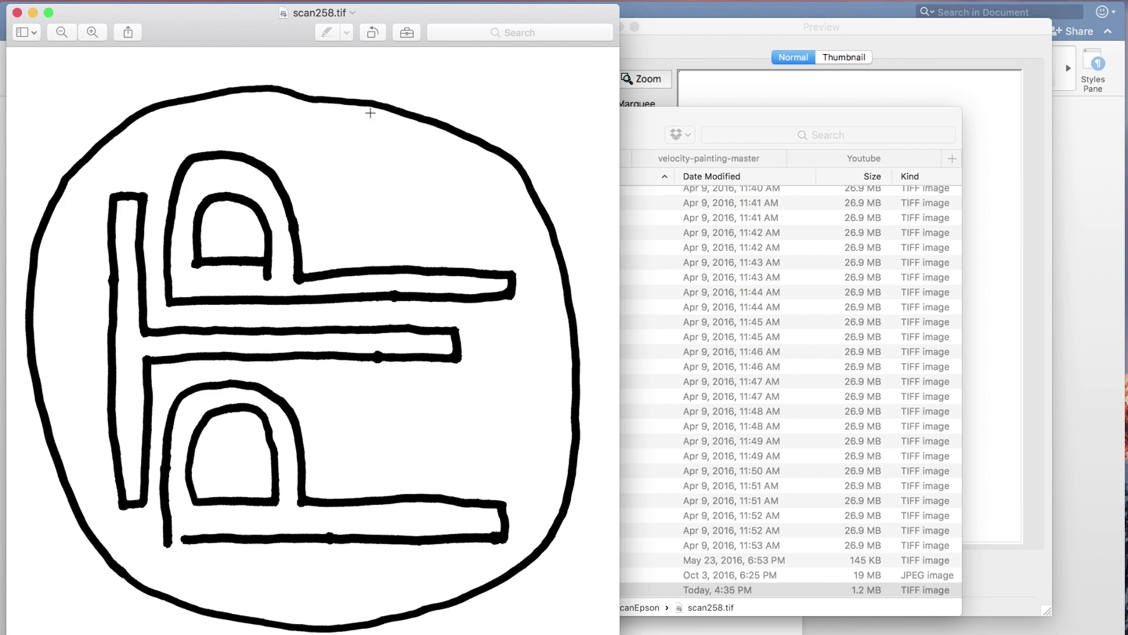
{"action": "mouse_move", "coordinate": [412, 188]}
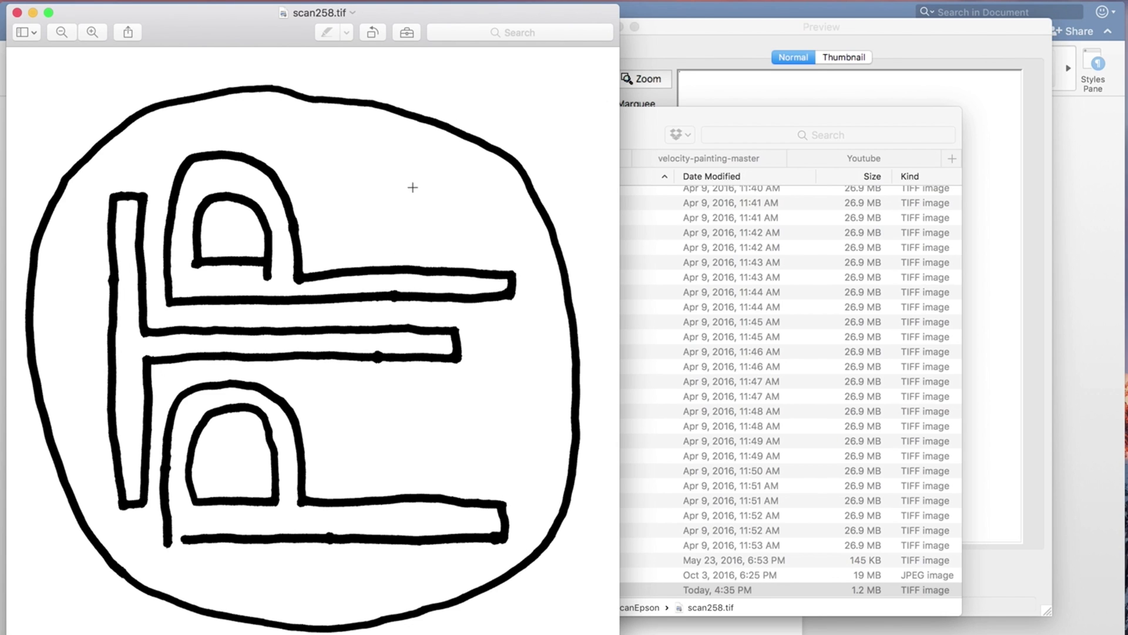
{"action": "mouse_move", "coordinate": [460, 412]}
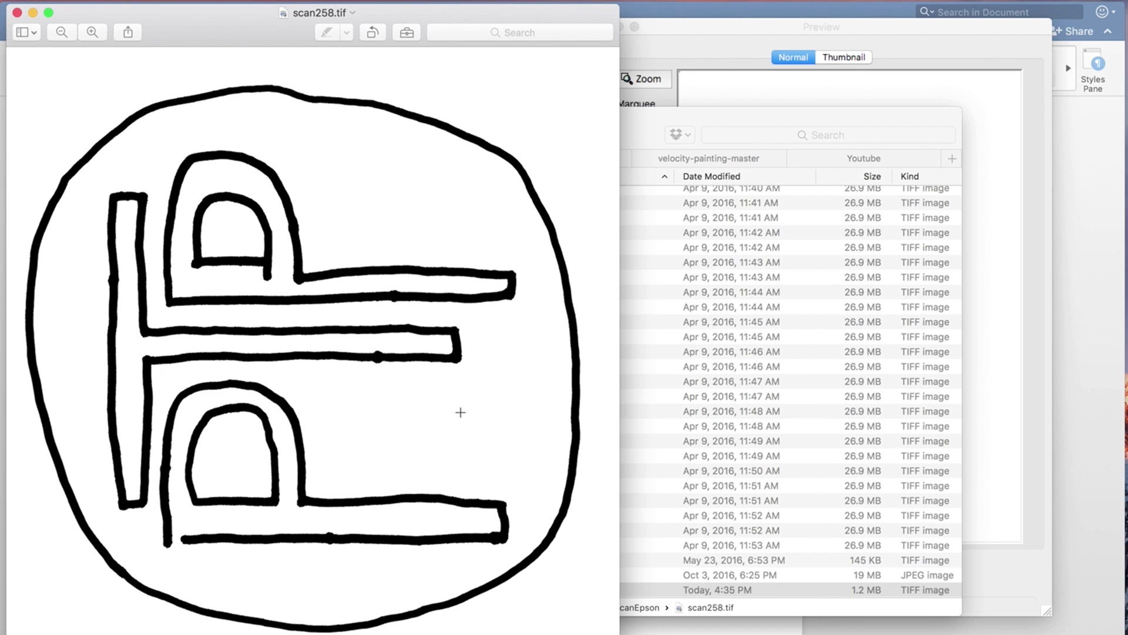
{"action": "mouse_move", "coordinate": [437, 381]}
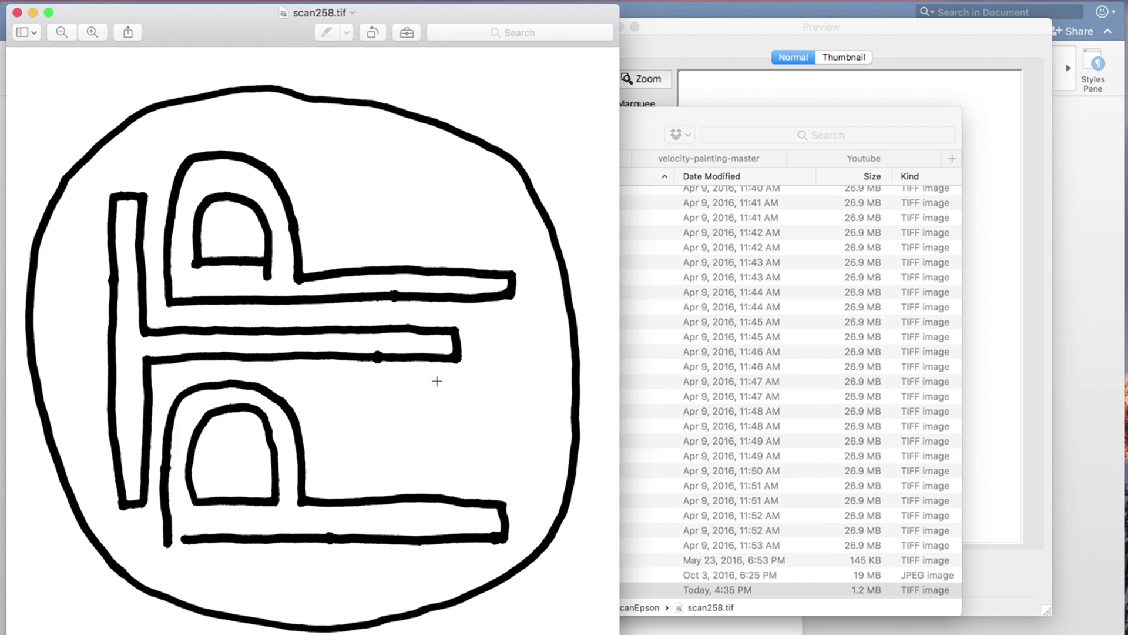